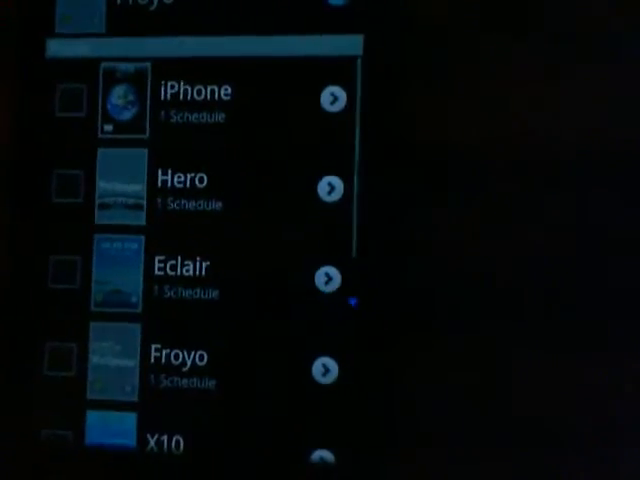
Scroll through the lock screen themes: iPhone, Hero, Eclair, Froyo and X10
scroll("down", 3)
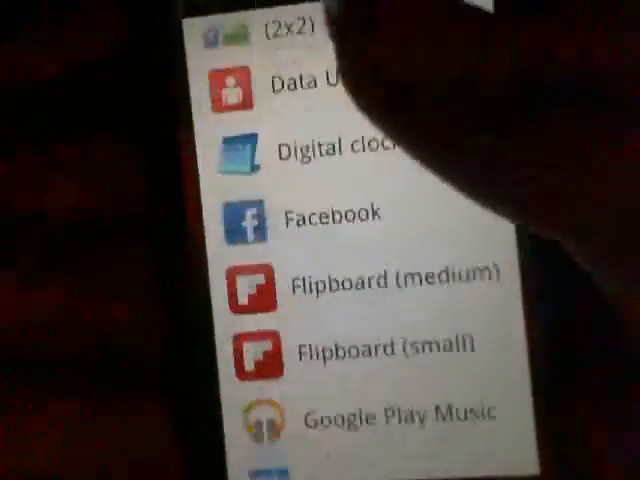
Scroll the widget list to Make Your Clock and place the flip clock on the home screen
scroll("down", 3)
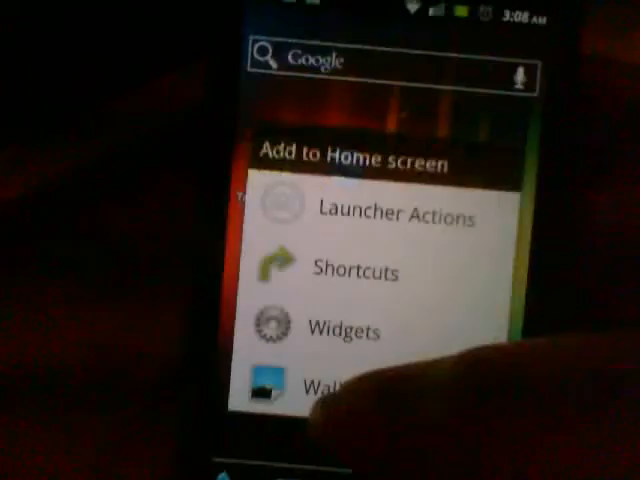
left_click(344, 331)
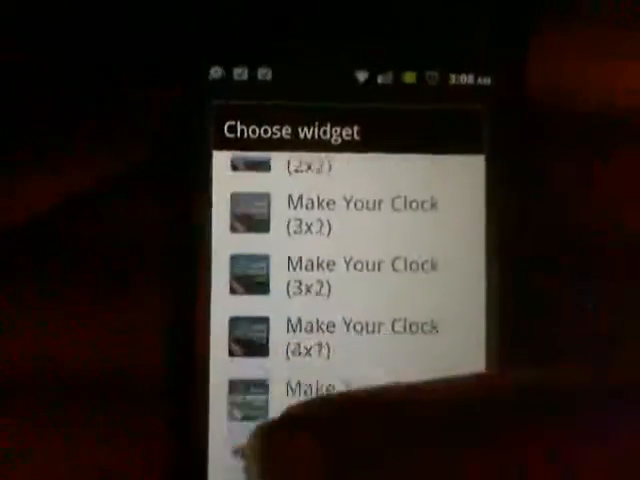
scroll("down", 3)
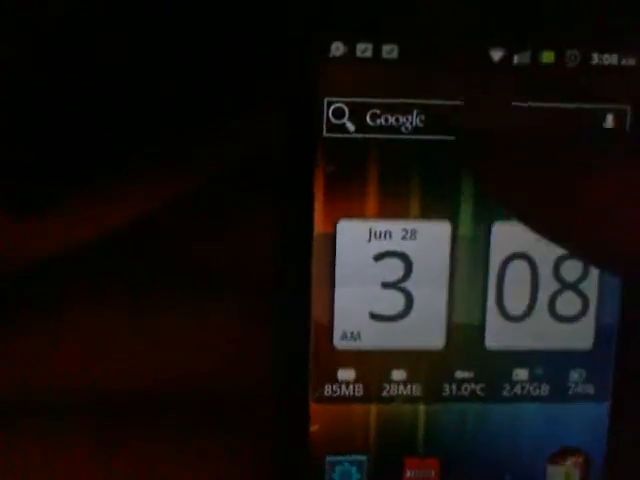
left_click(390, 116)
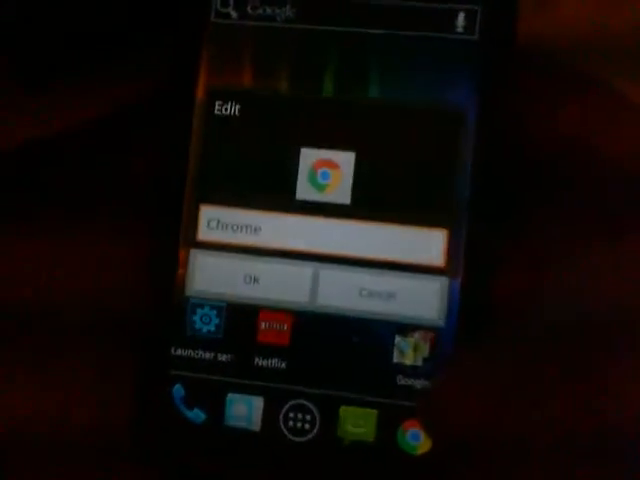
Bring up the Icon type list for the Chrome shortcut's icon
left_click(326, 168)
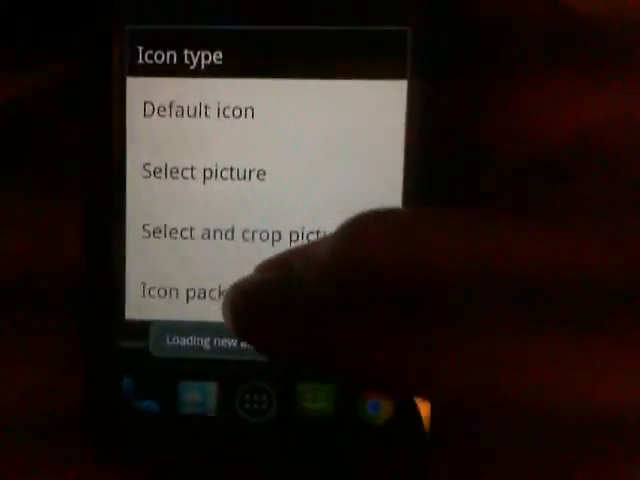
Set the Chrome shortcut's icon from an icon pack and return home
left_click(186, 293)
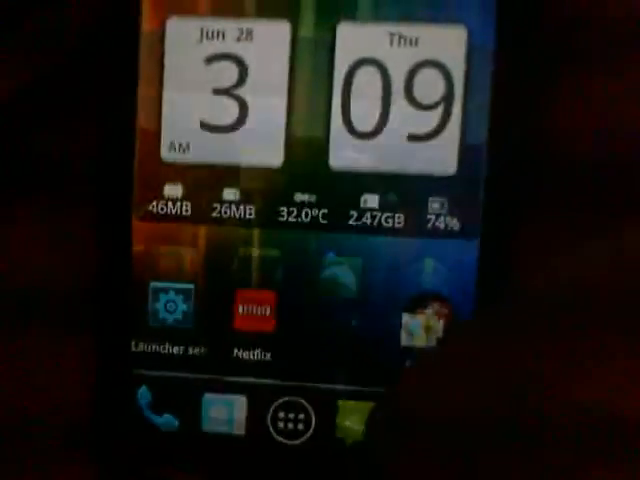
left_click(283, 423)
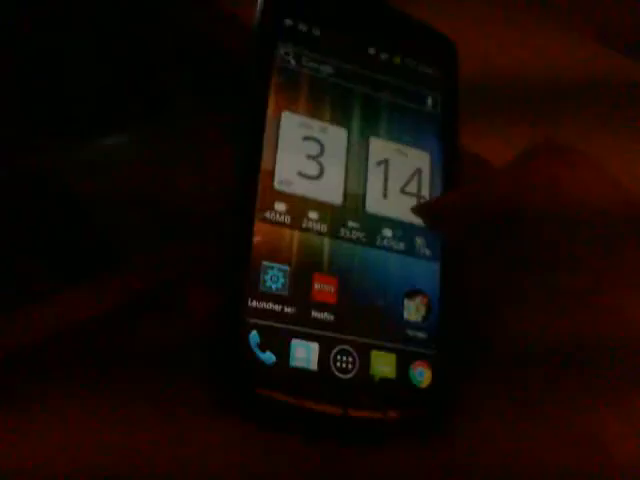
Swipe to the home page with the Flipboard widget and Zedge, Settings, Camera shortcuts
scroll("left", 3)
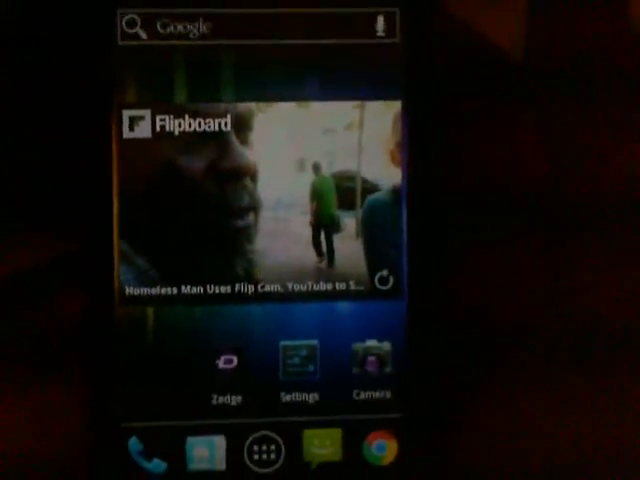